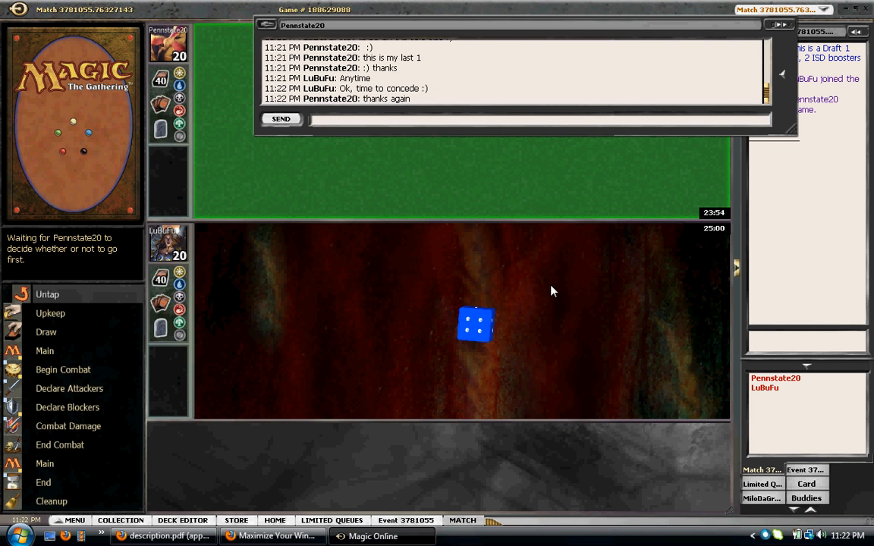
pyautogui.moveTo(395, 203)
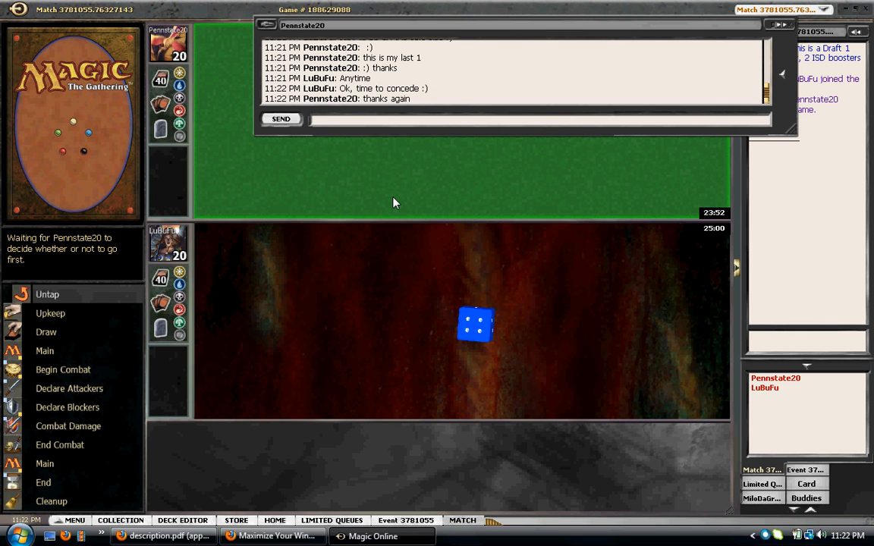
pyautogui.moveTo(507, 471)
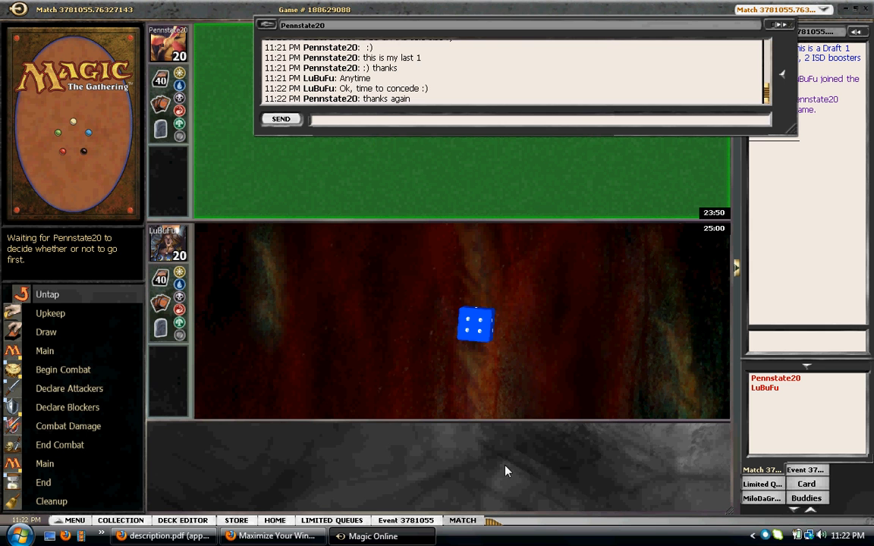
pyautogui.moveTo(181, 433)
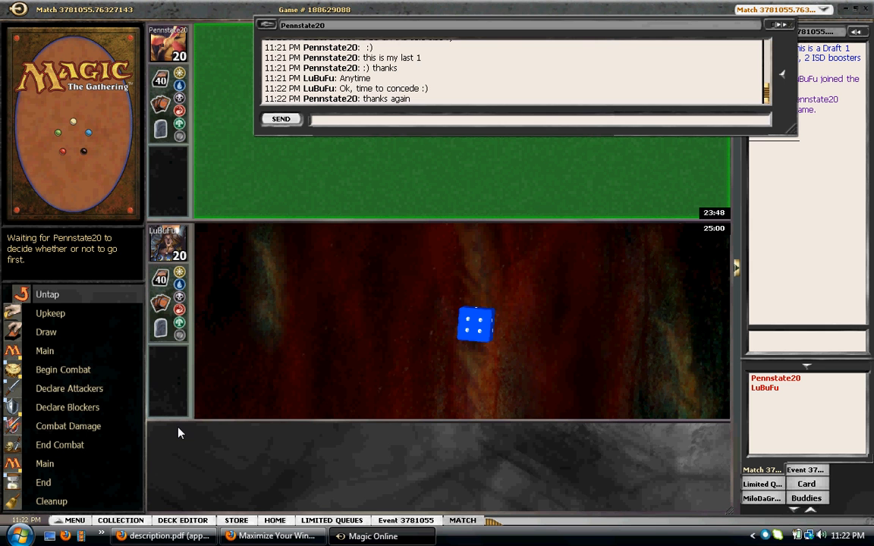
# Peek at the card collection, then return to the match as the game ends in defeat
pyautogui.click(122, 519)
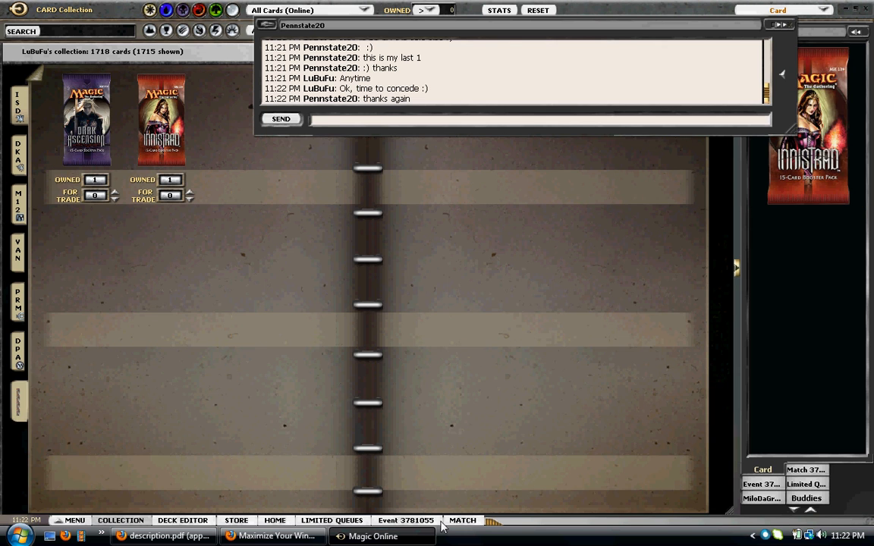
pyautogui.click(461, 519)
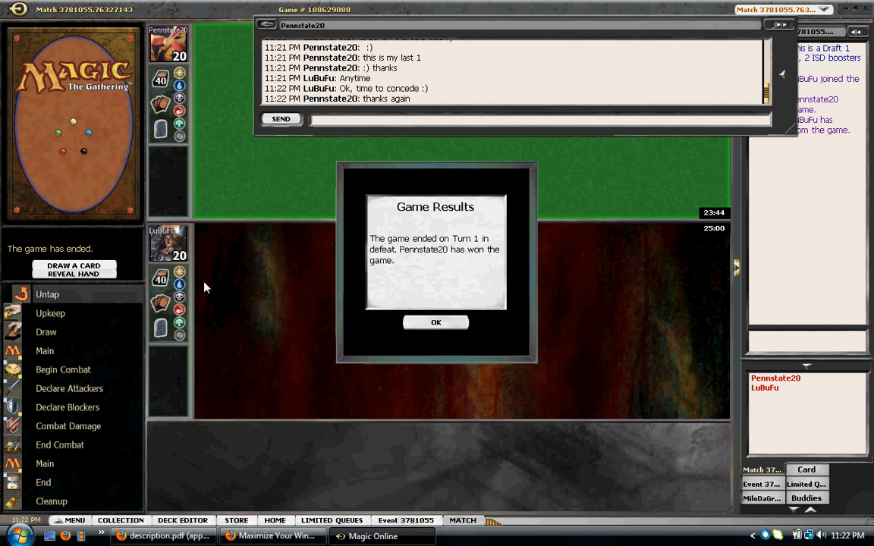
# Dismiss the Game Results notice and concede the second game
pyautogui.click(436, 322)
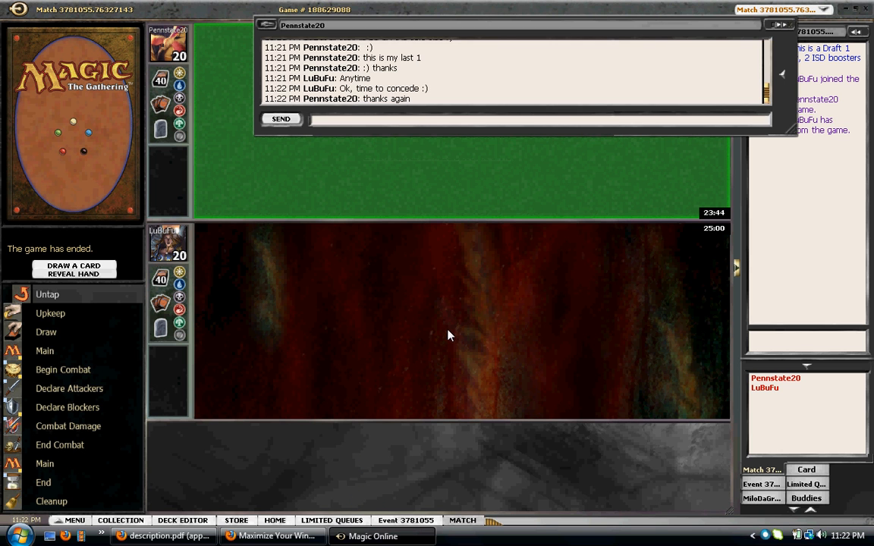
pyautogui.moveTo(105, 270)
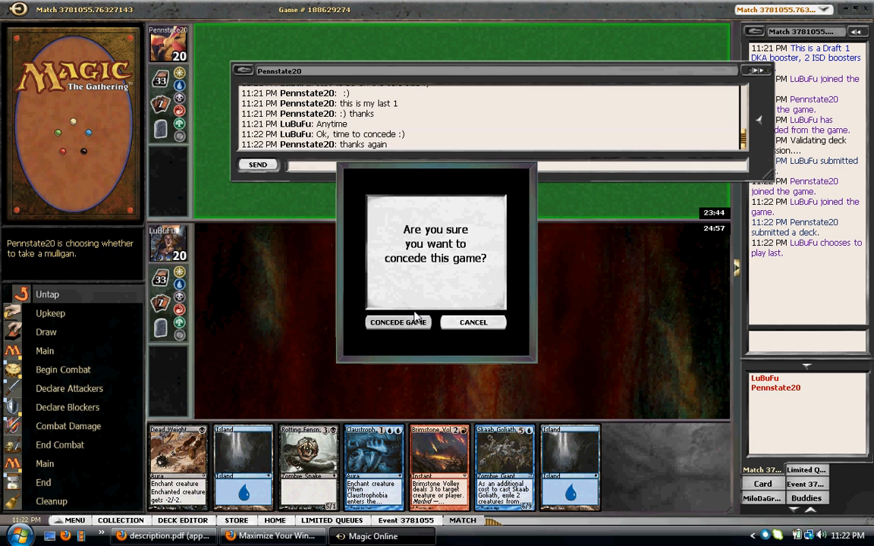
pyautogui.click(398, 322)
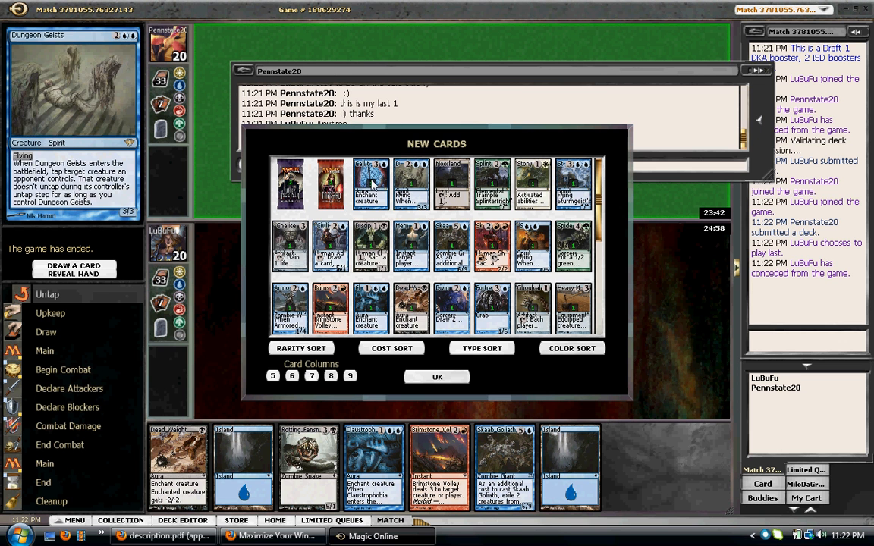
pyautogui.moveTo(371, 186)
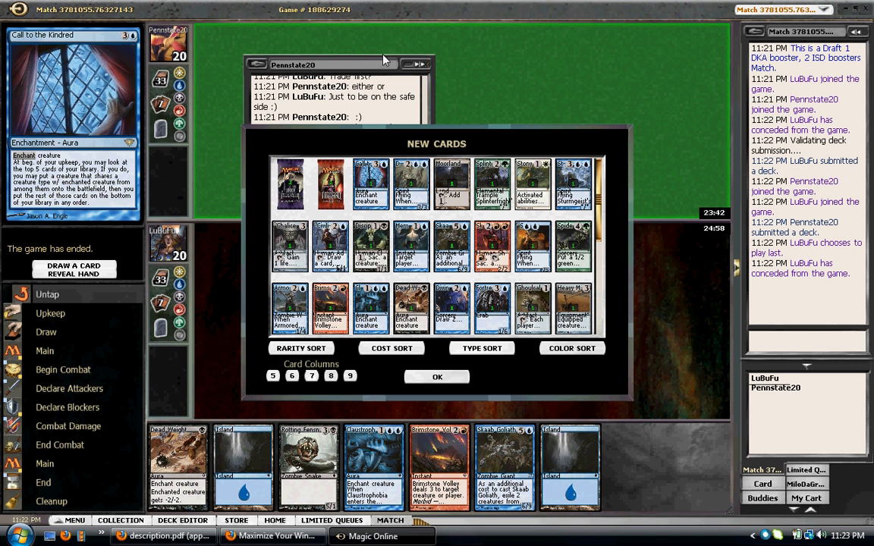
pyautogui.moveTo(422, 68)
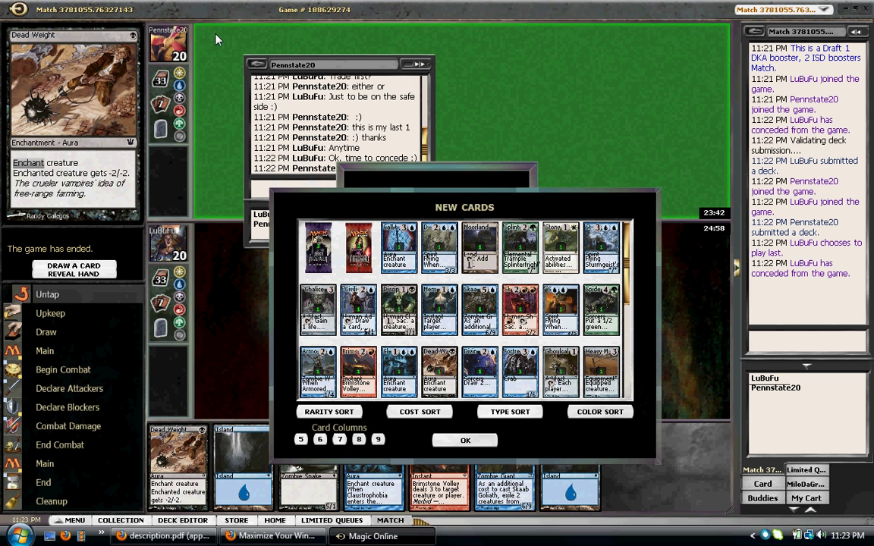
# Close the New Cards window after reviewing the received cards
pyautogui.click(465, 440)
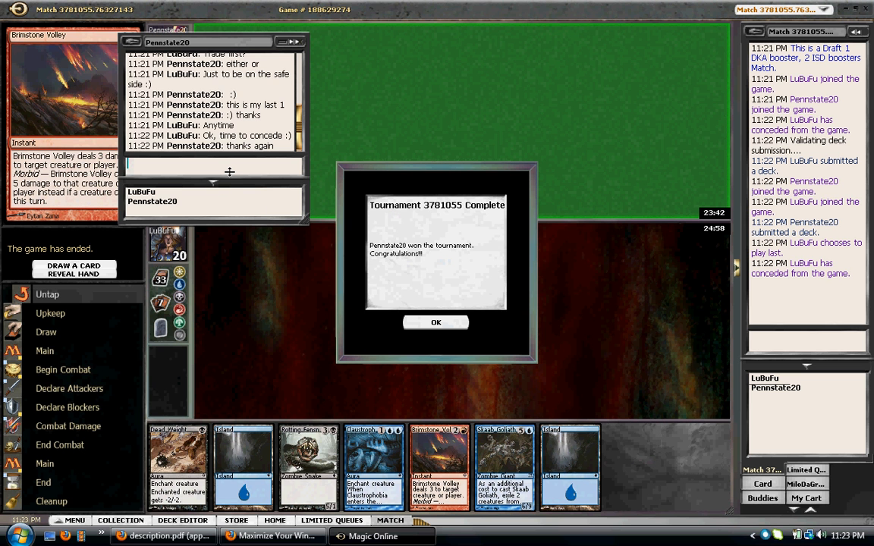
# Send 'Of course' in the match chat and dismiss the Tournament Complete notice
pyautogui.write('Of course')
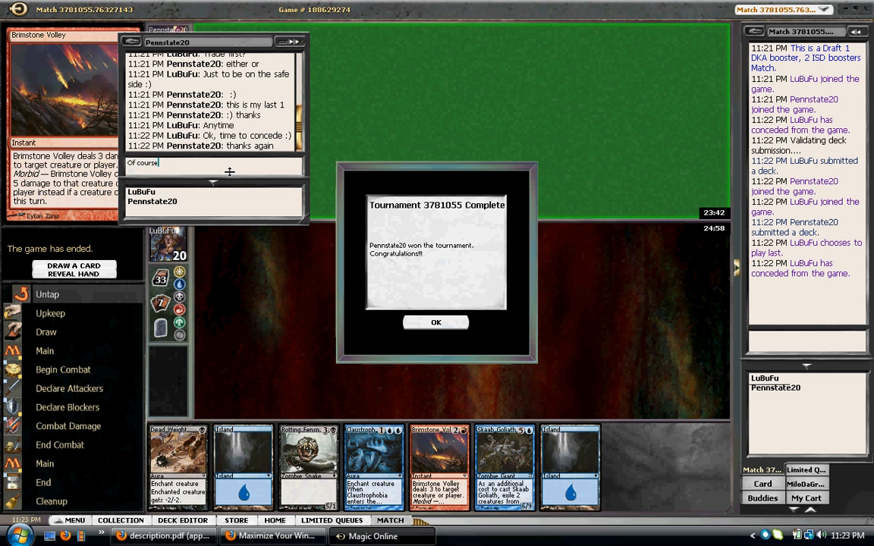
pyautogui.press('Return')
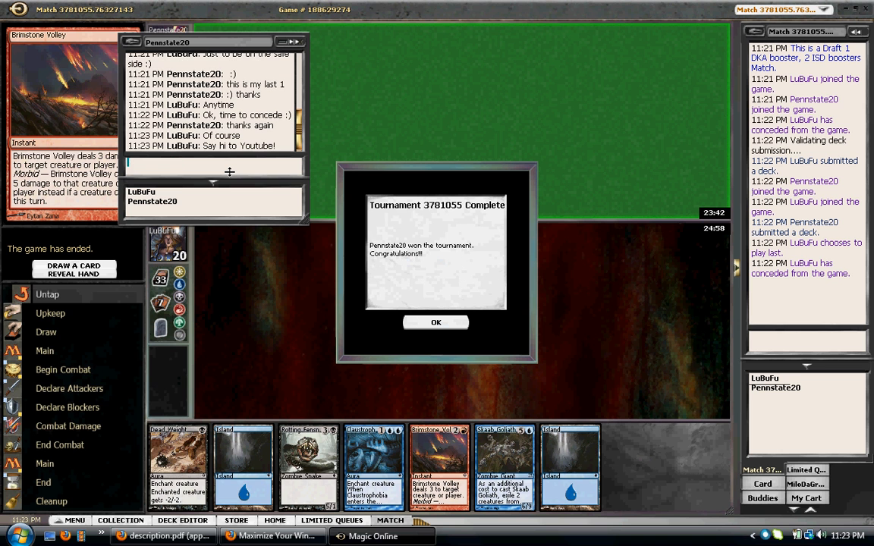
pyautogui.moveTo(501, 334)
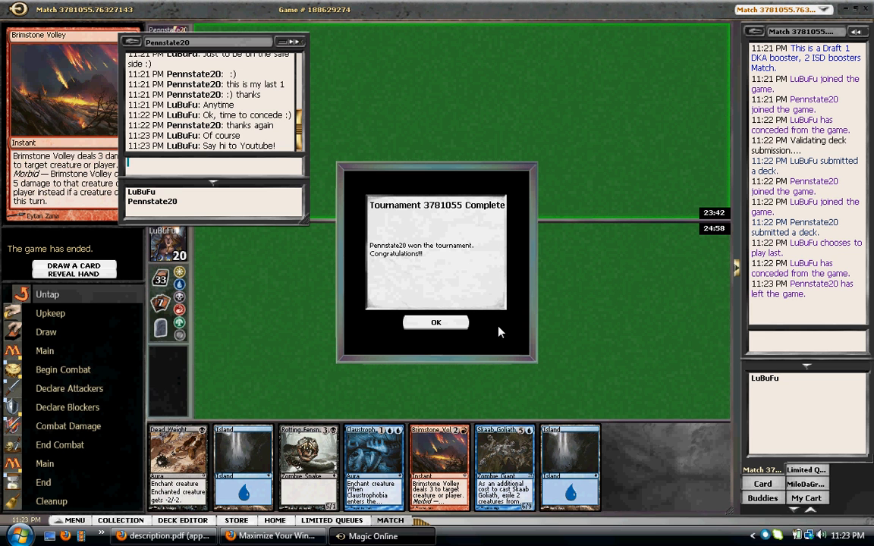
pyautogui.click(437, 322)
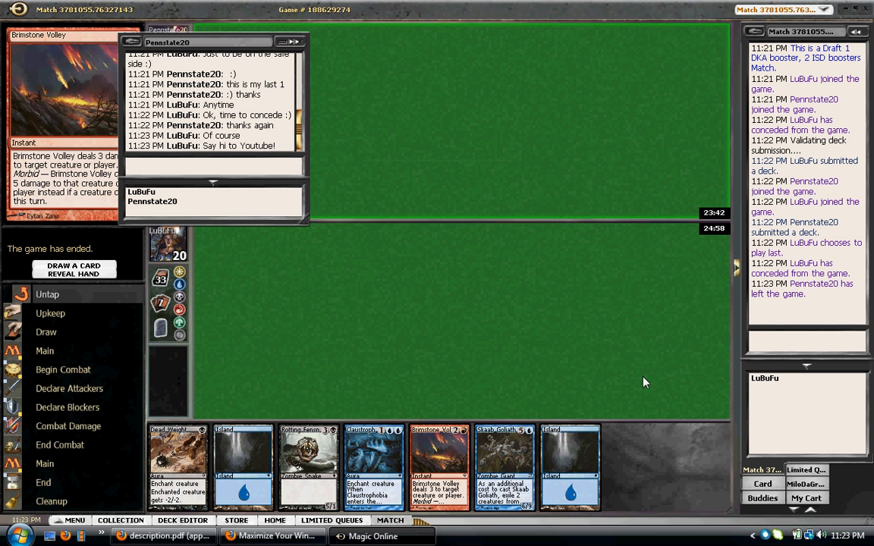
# View the 1767-card collection with the prize packs and dock the chat to the side
pyautogui.click(121, 520)
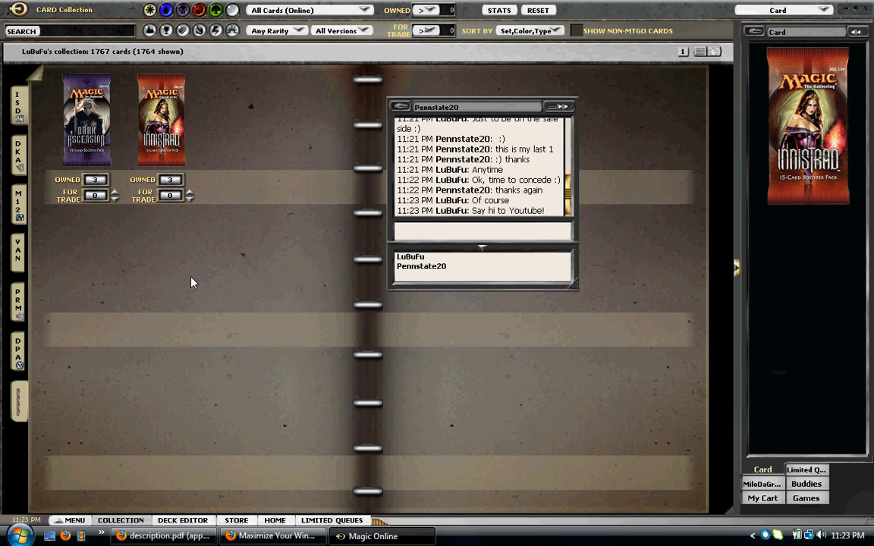
pyautogui.moveTo(358, 194)
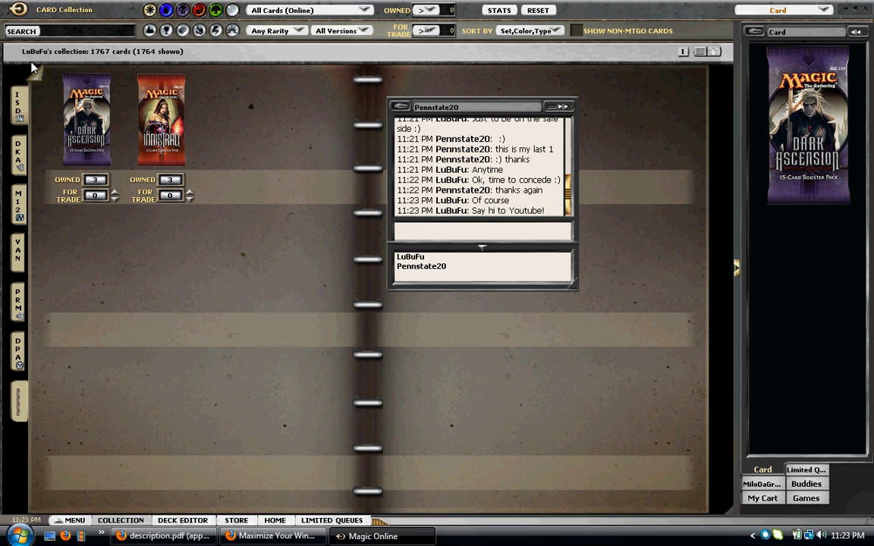
pyautogui.moveTo(21, 106)
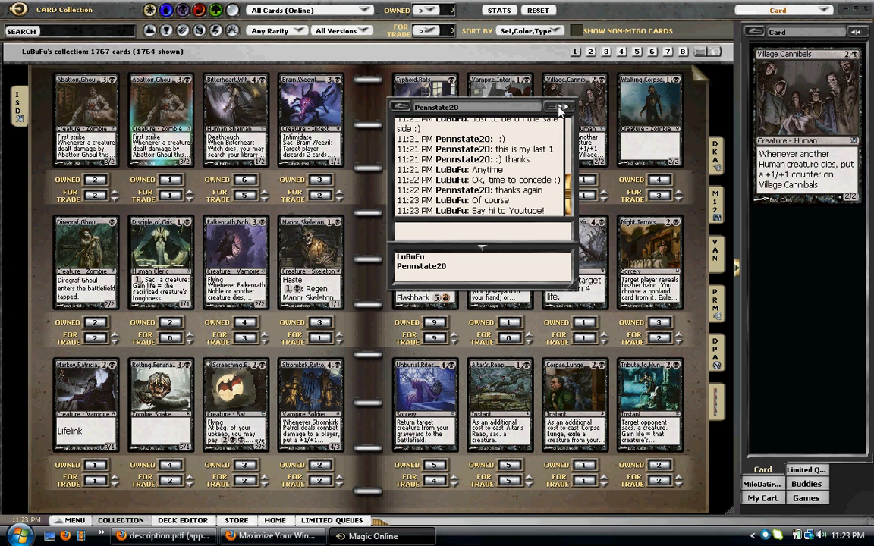
pyautogui.click(560, 106)
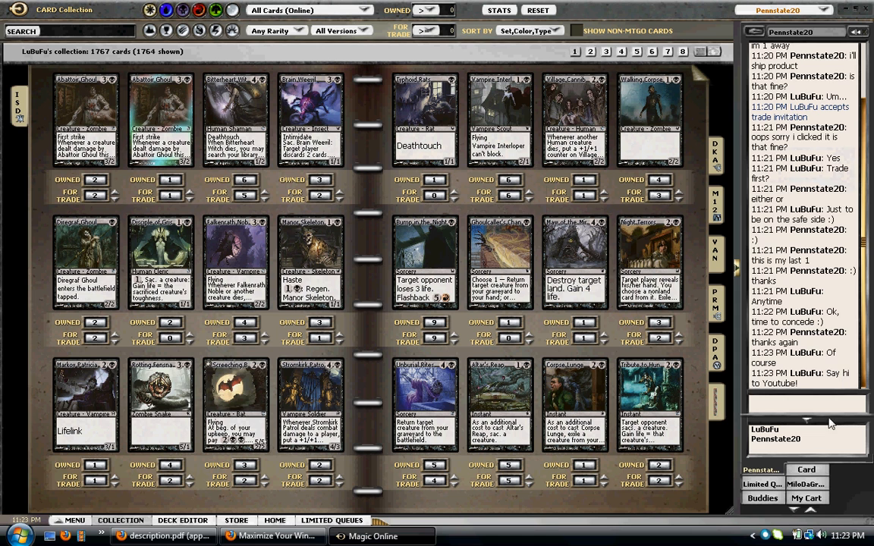